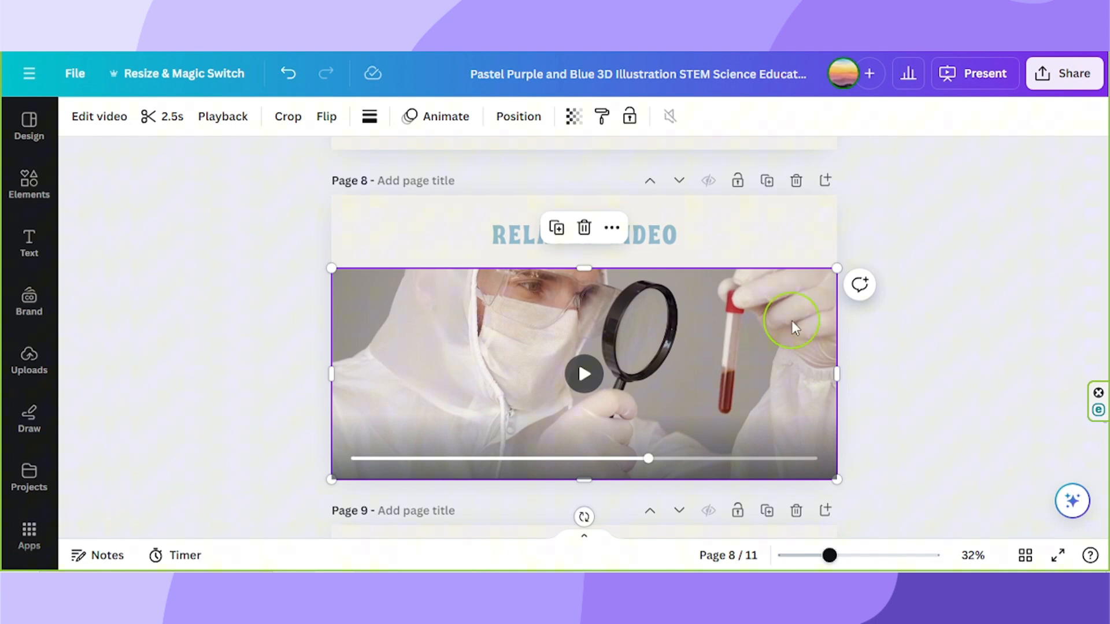
# Show the Video Playback settings for the lab video on page 8
pyautogui.click(222, 115)
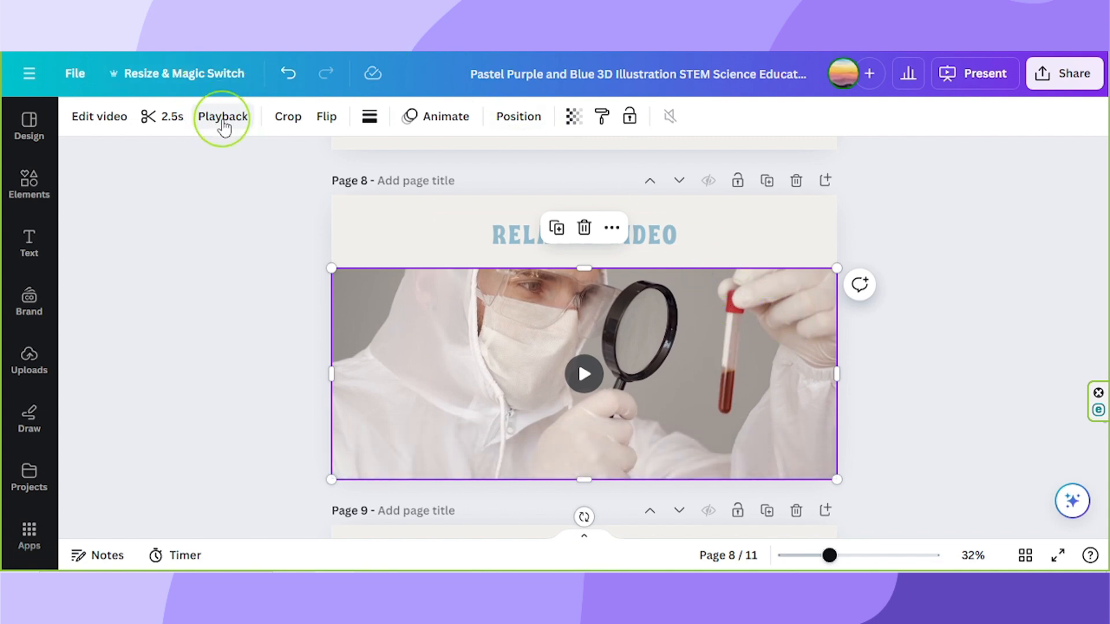
pyautogui.click(223, 115)
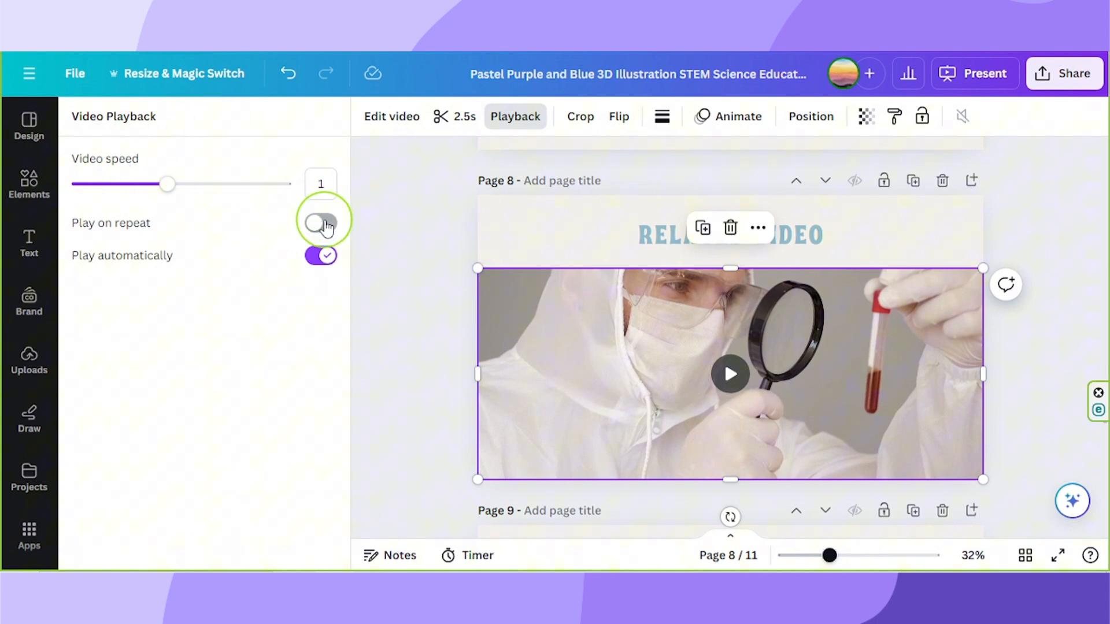
# Switch on Play on repeat for the video, keeping autoplay, and dismiss the panel
pyautogui.click(320, 223)
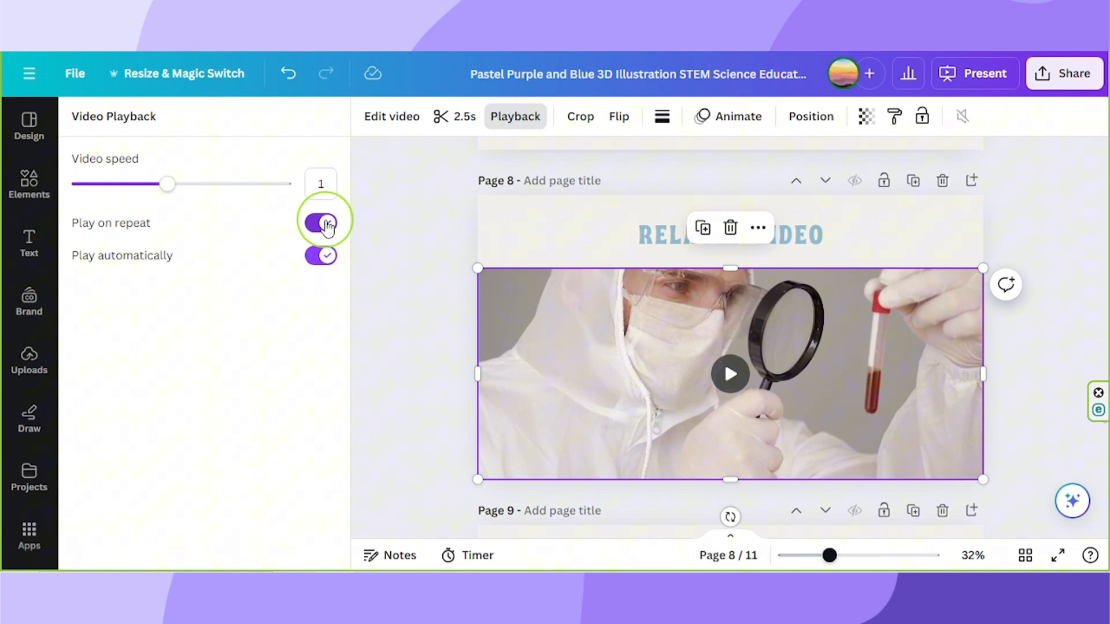
pyautogui.click(319, 223)
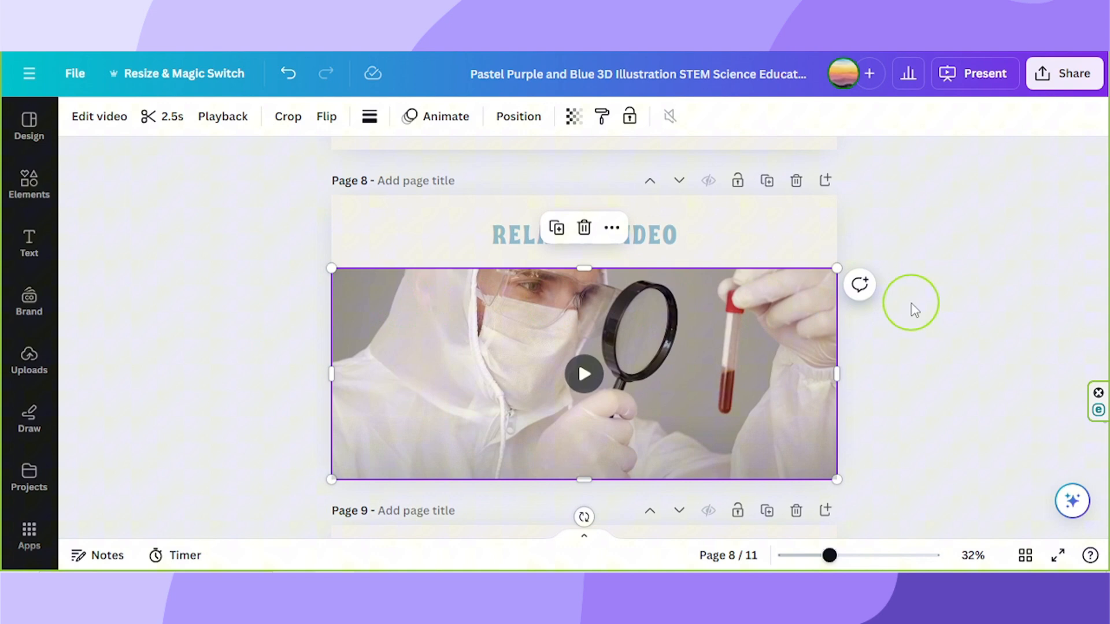
# Start Present full screen so page 8 runs with the looping lab video
pyautogui.click(974, 74)
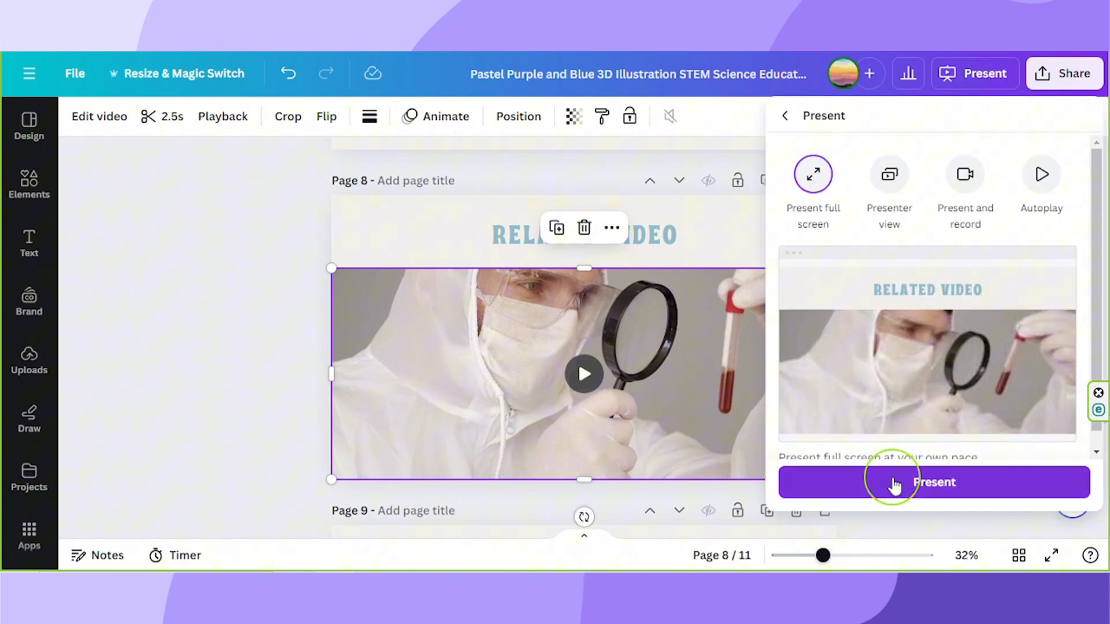
pyautogui.click(934, 482)
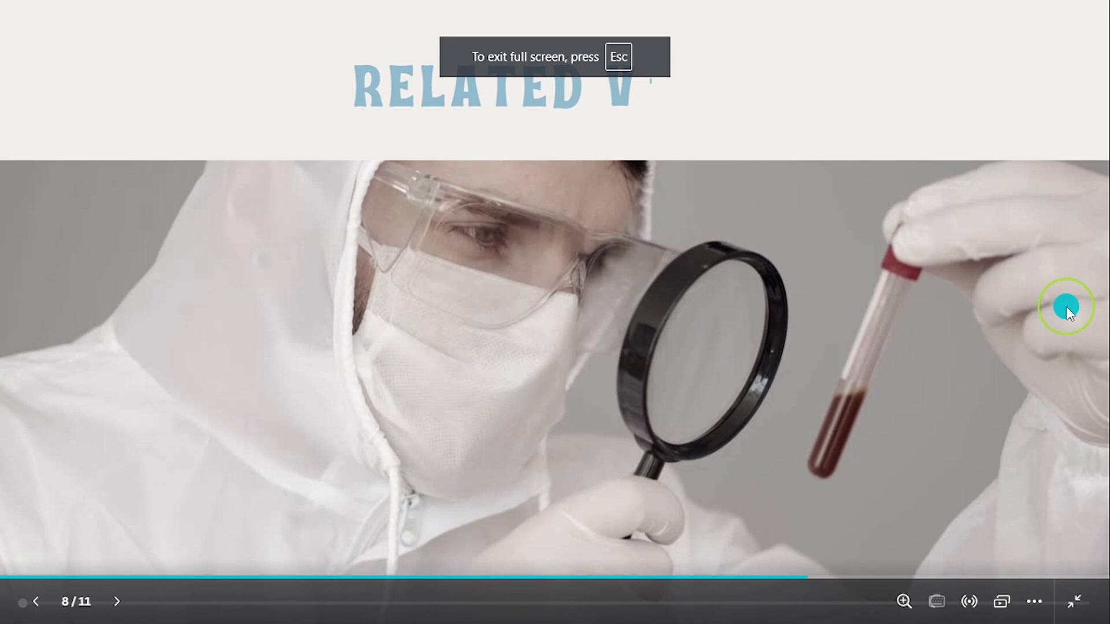